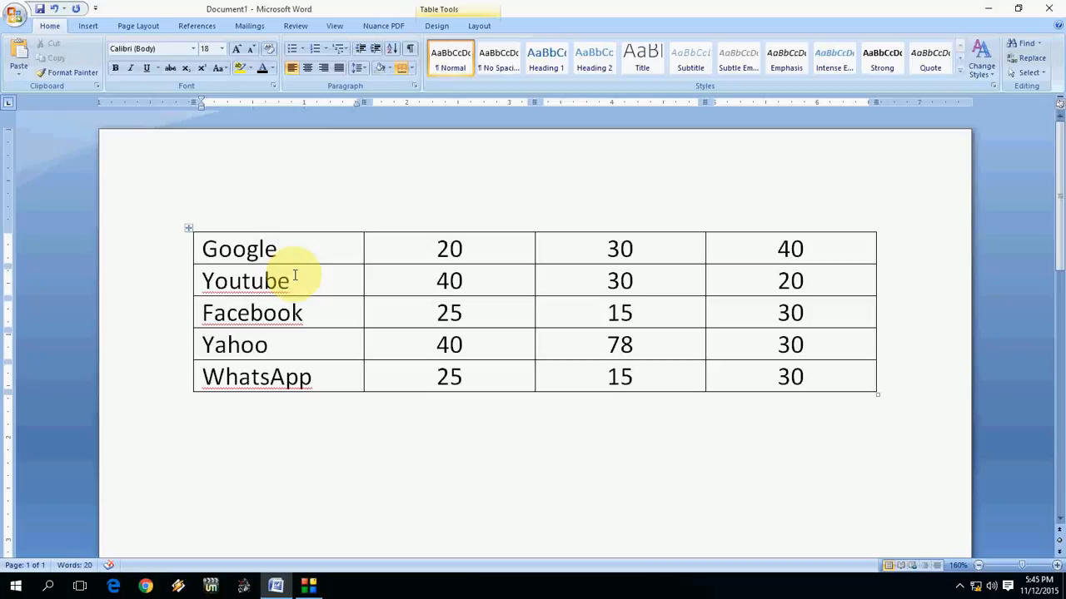
double_click(245, 279)
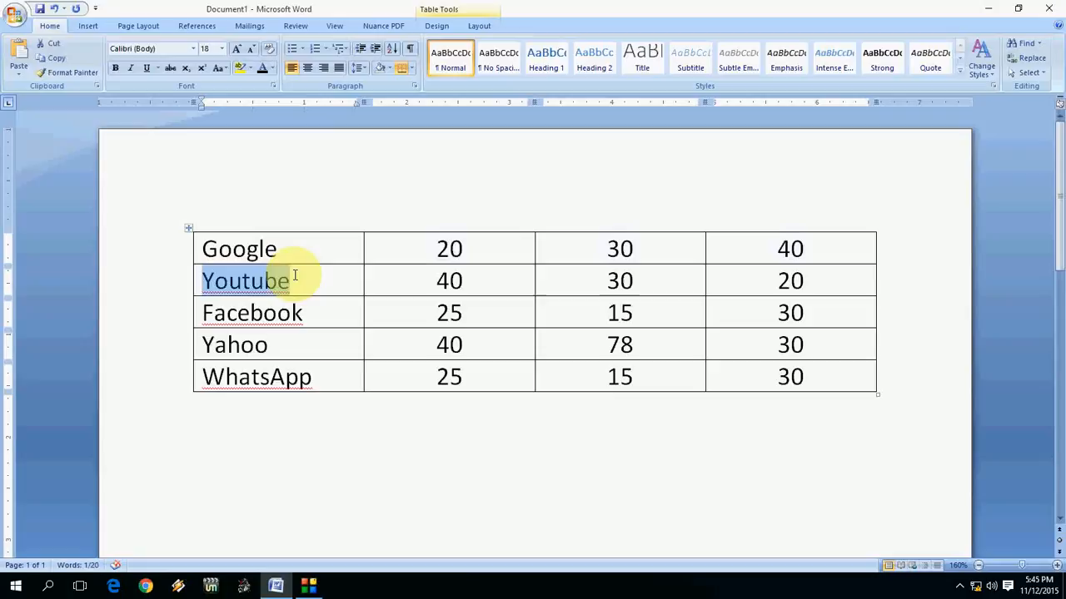
double_click(619, 313)
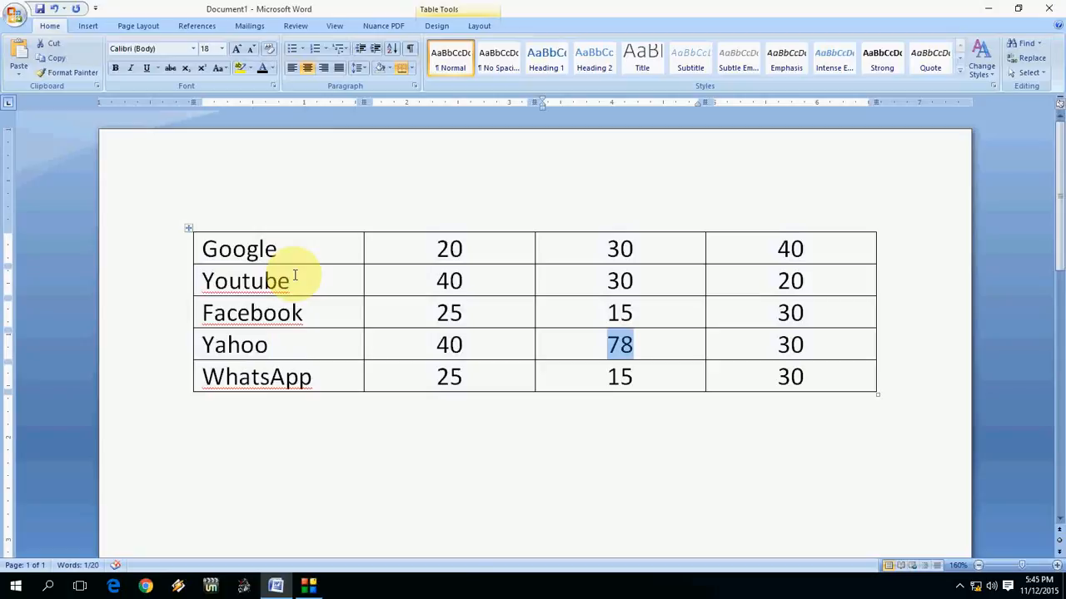
left_click(789, 376)
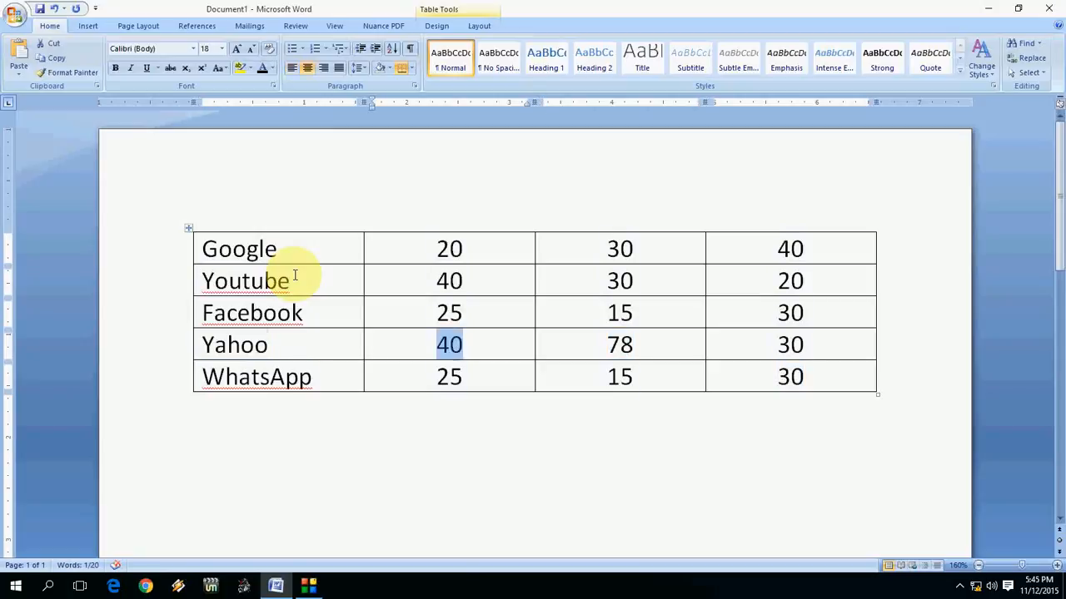
left_click(619, 313)
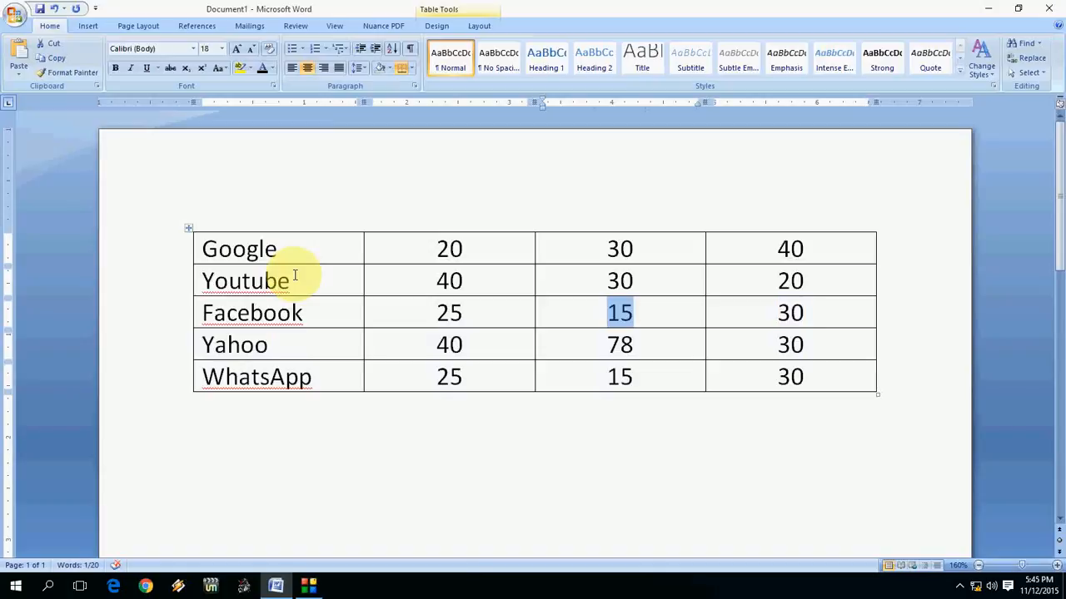
left_click(450, 280)
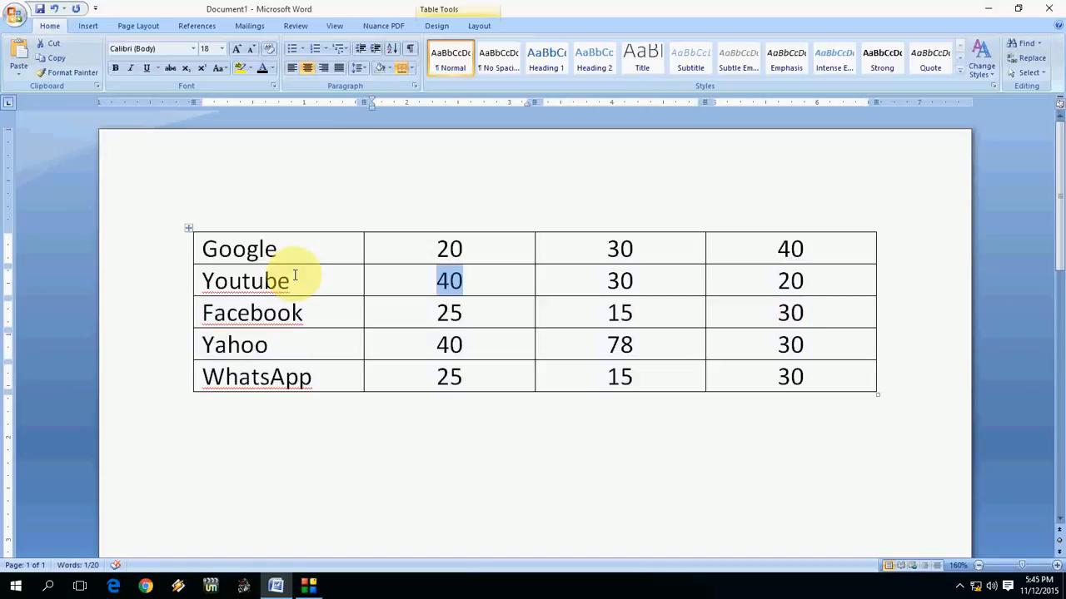
left_click(240, 248)
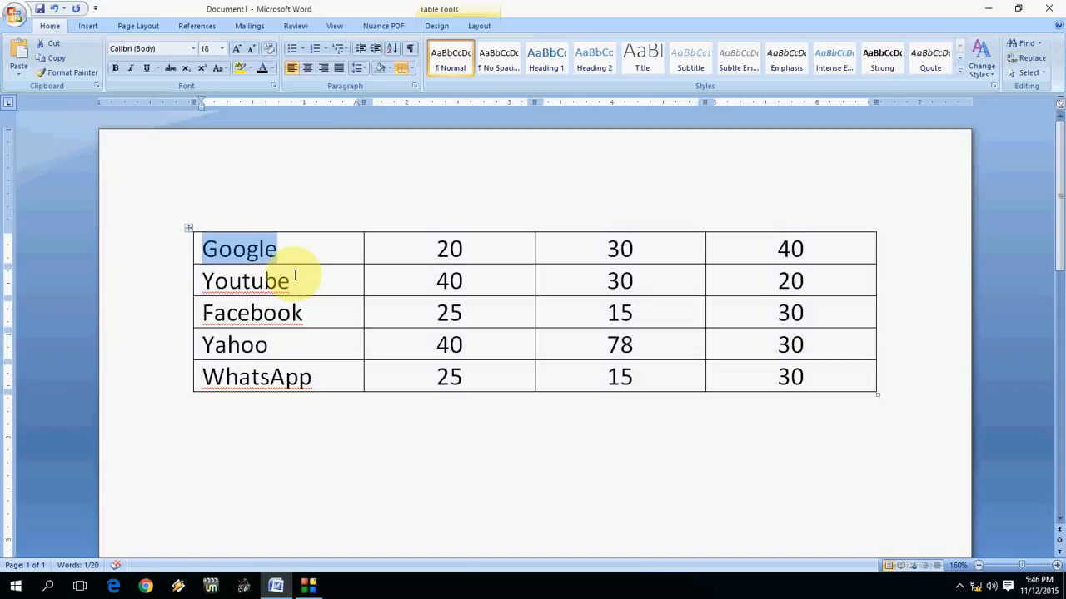
double_click(449, 313)
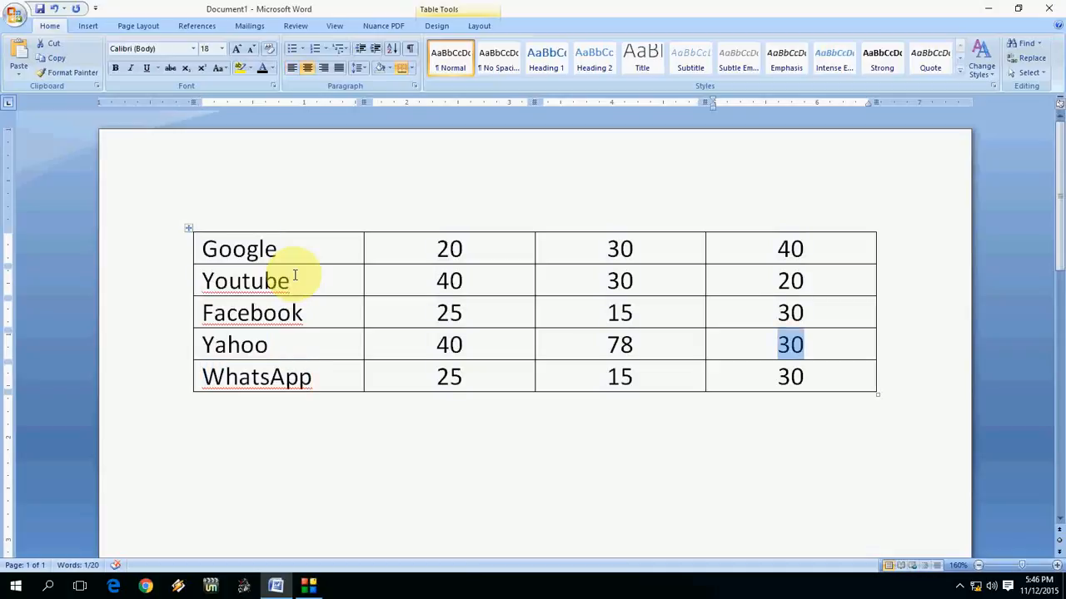
left_click(450, 345)
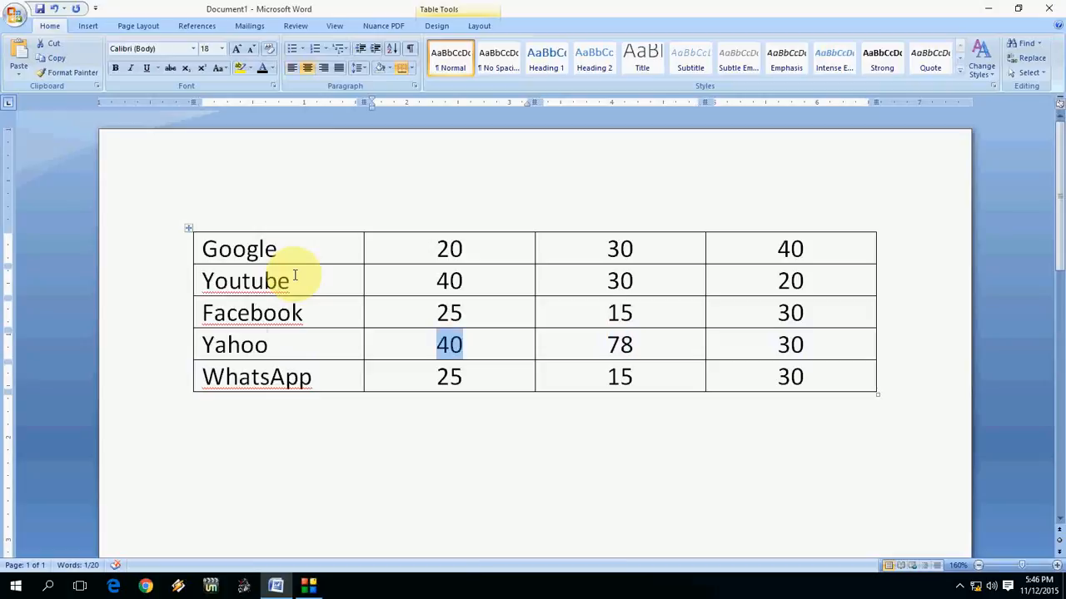
left_click(619, 280)
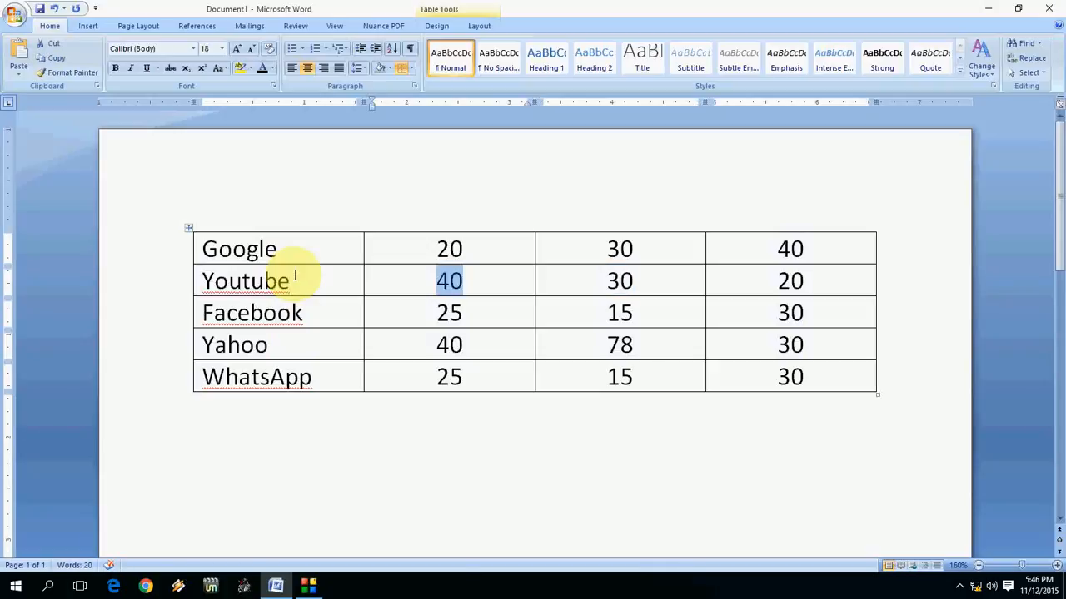
left_click(450, 313)
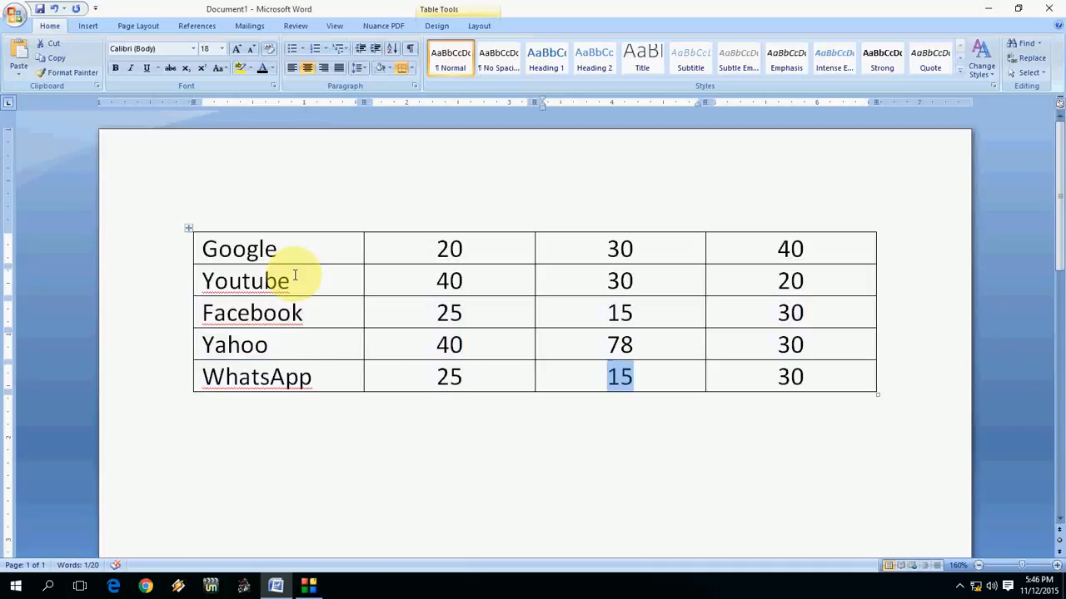
key("Tab")
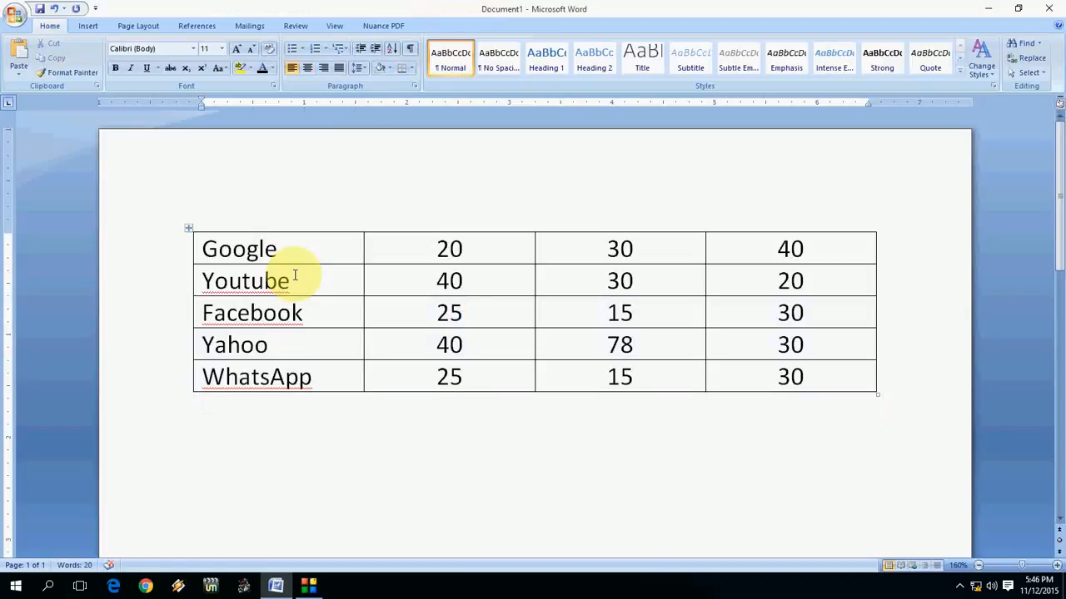
left_click(203, 405)
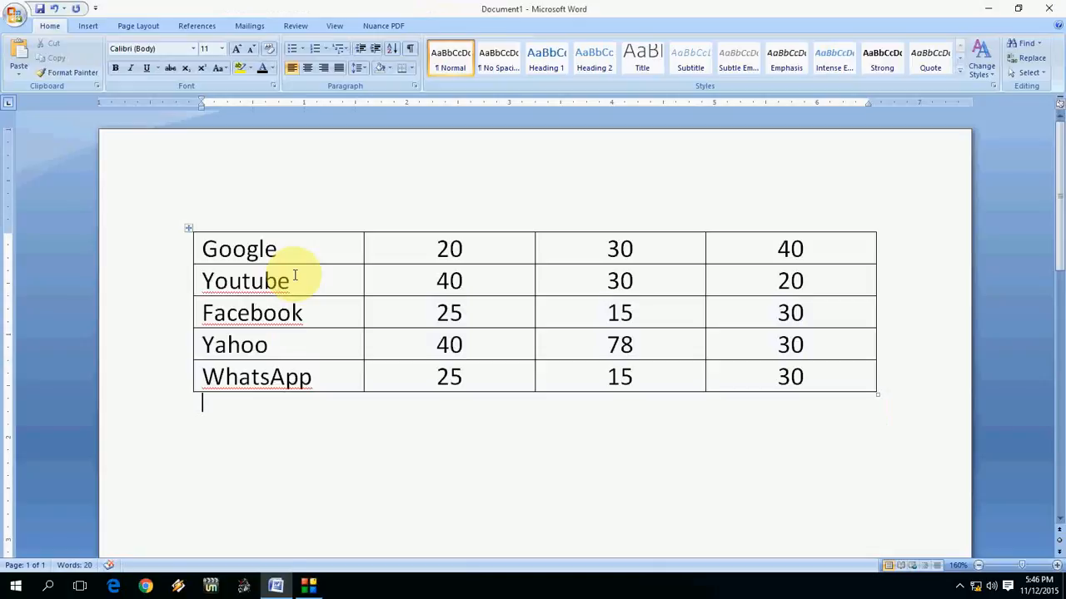